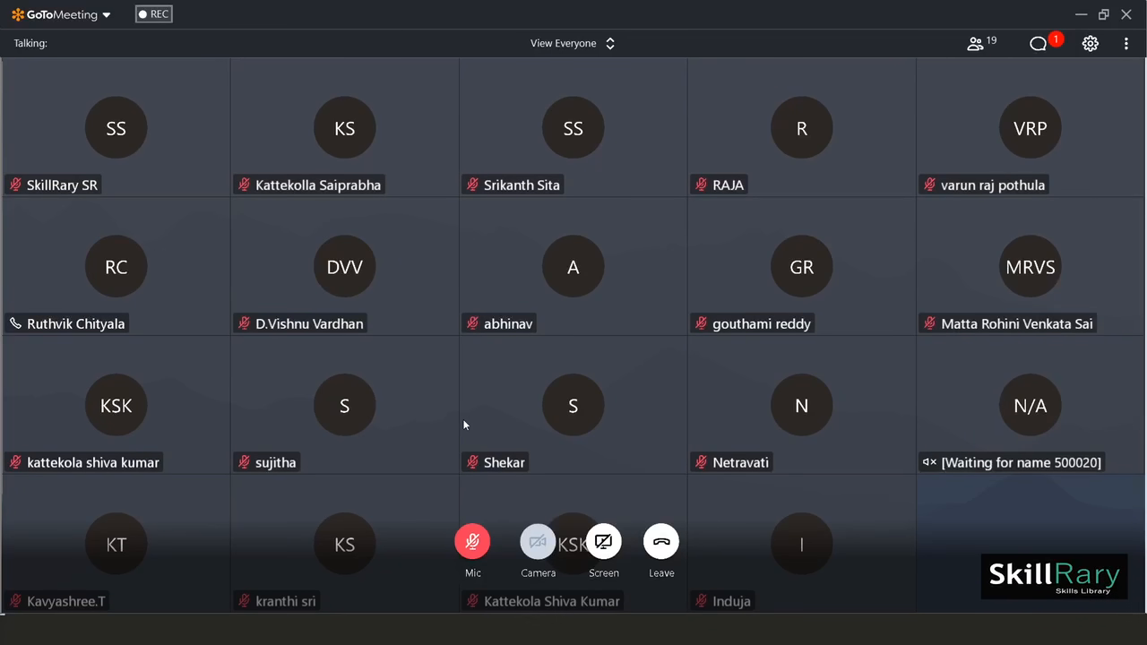
mouse_move(663, 156)
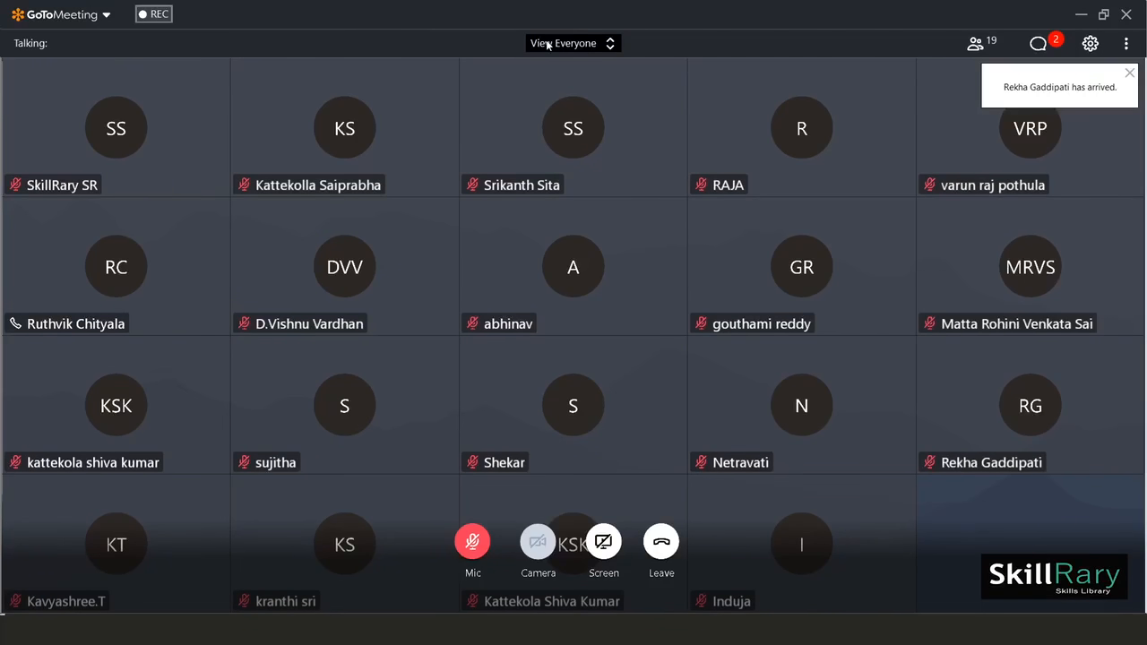
Reach the Edit Your Name and Email dialog from the GoToMeeting menu
click(155, 14)
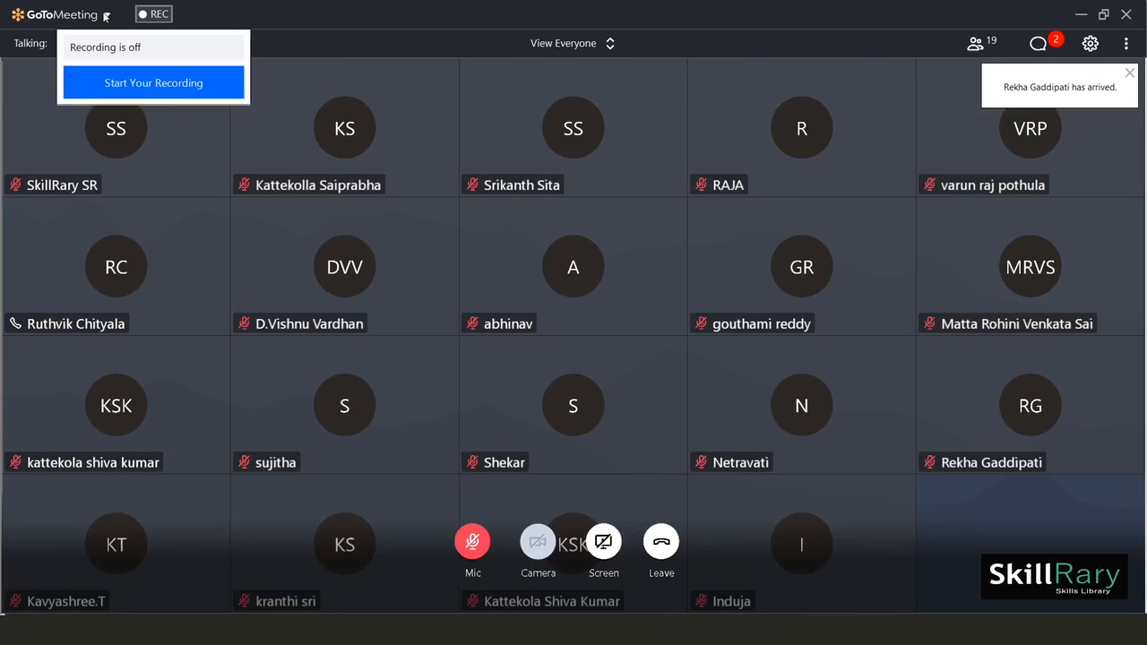
click(57, 15)
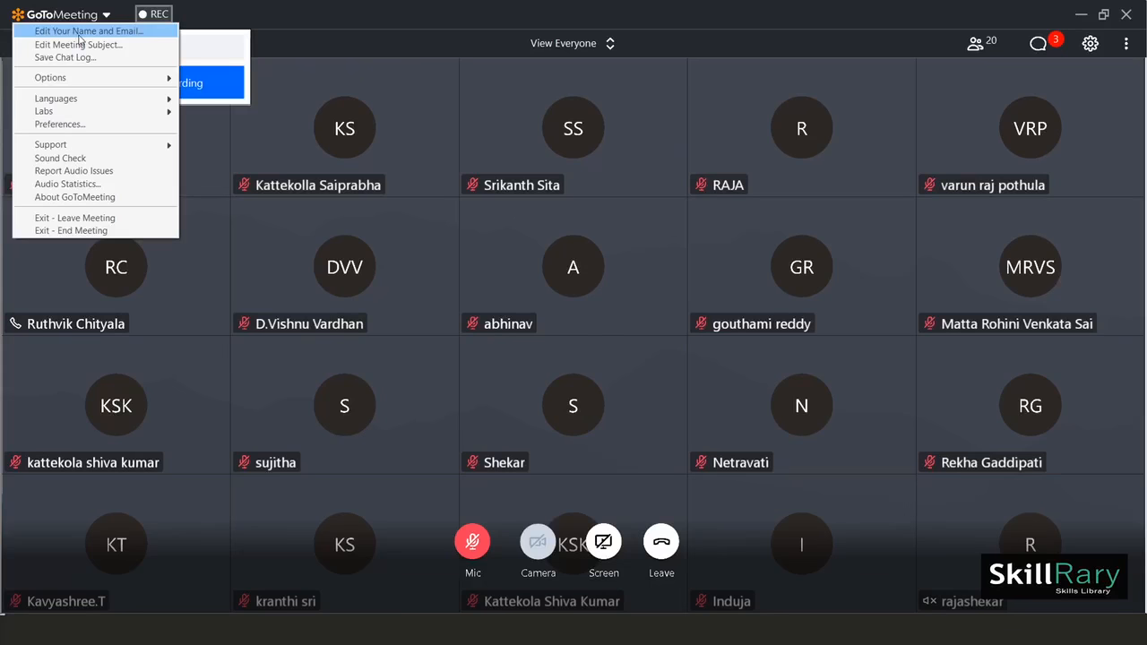
click(87, 31)
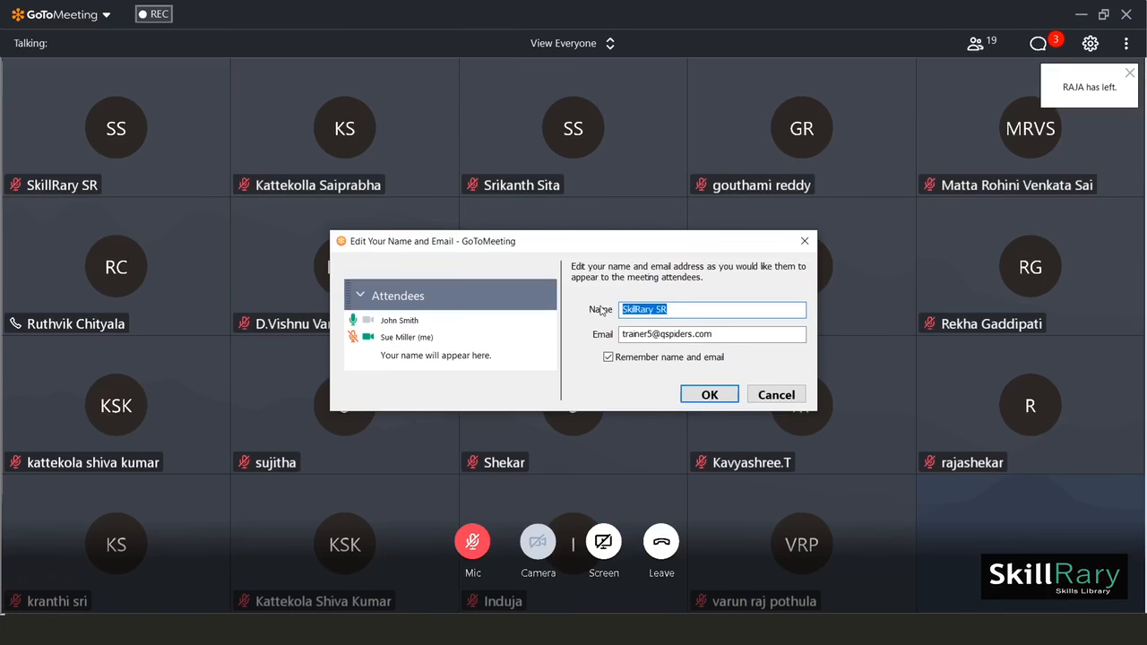
Enter 'Demo User' as the attendee name and confirm so the meeting grid shows it
text(Demo User)
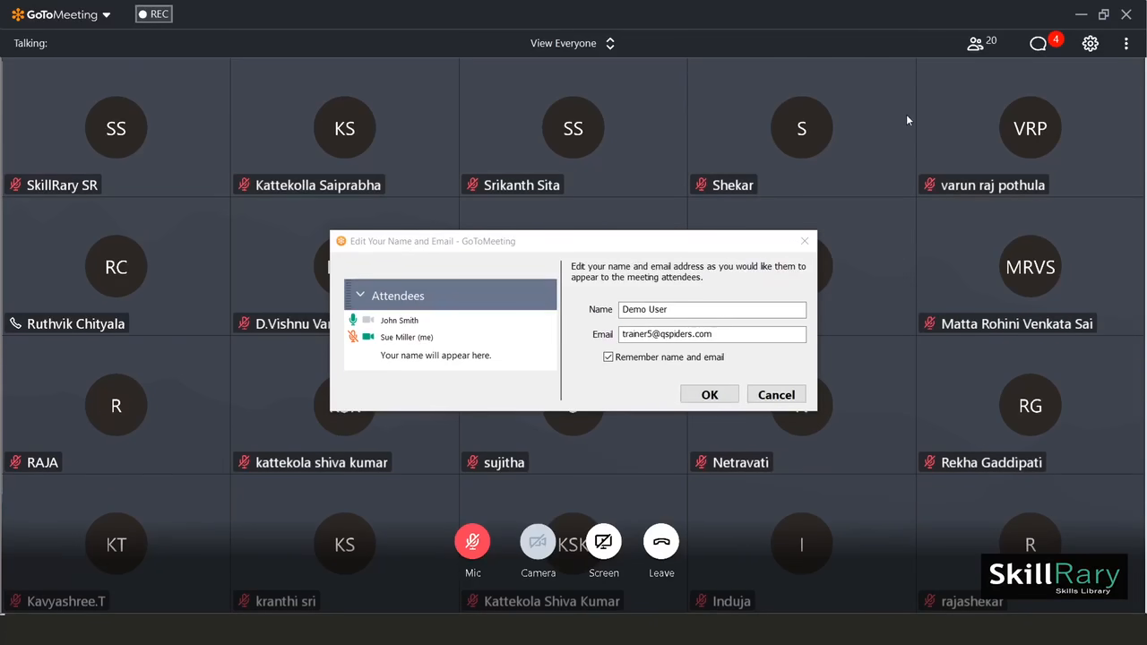
triple_click(712, 333)
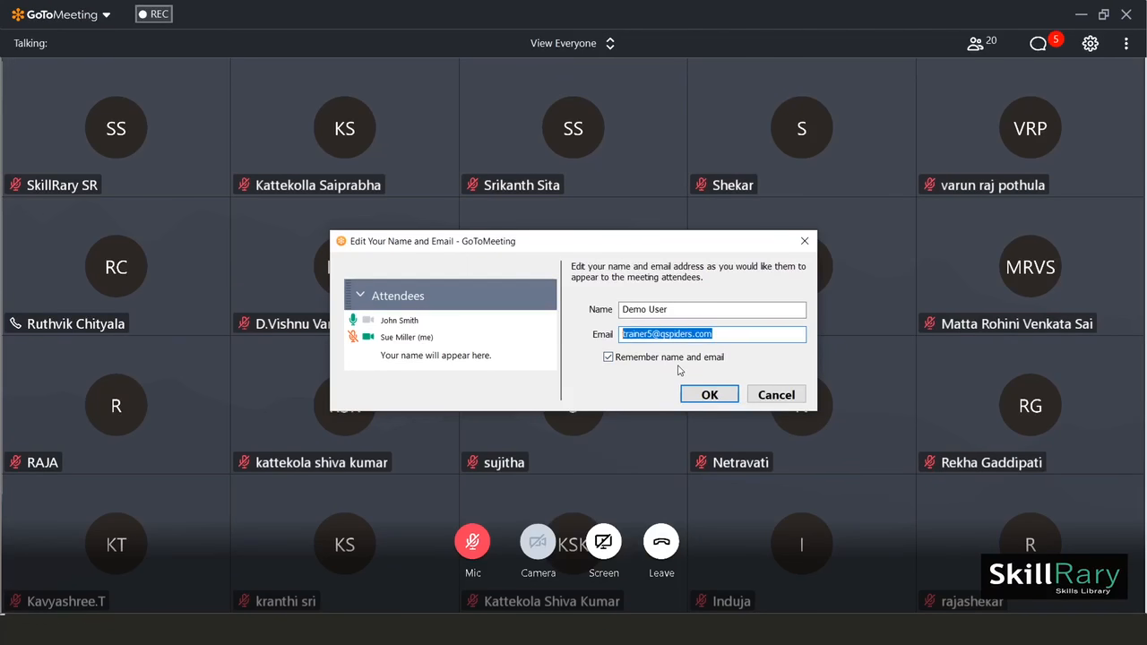
click(710, 394)
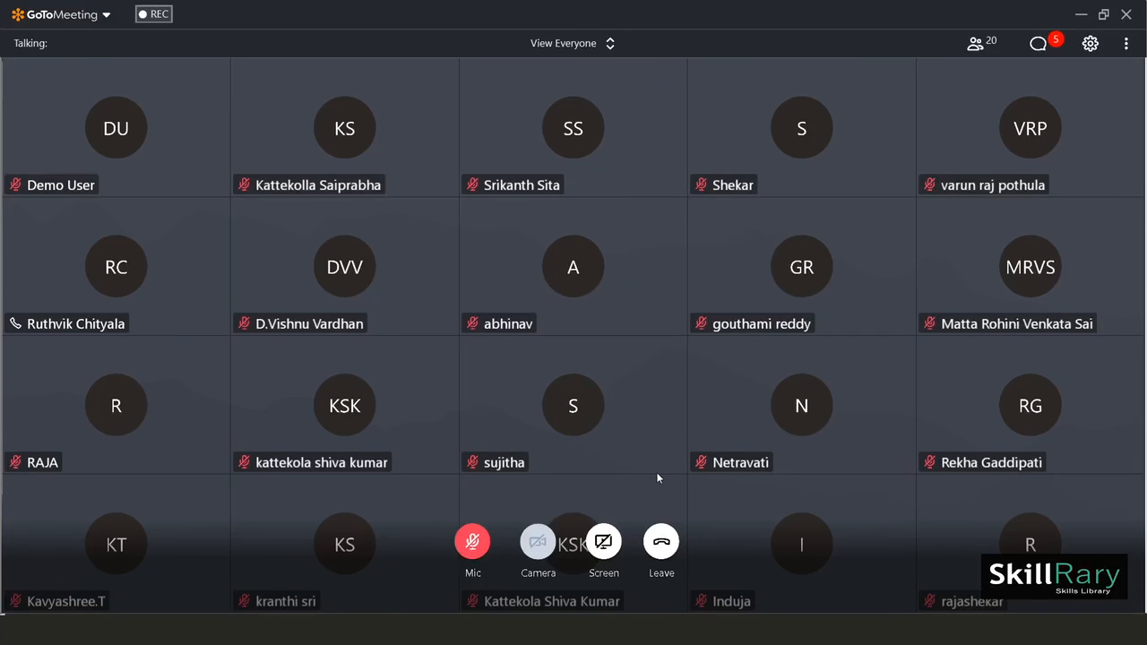